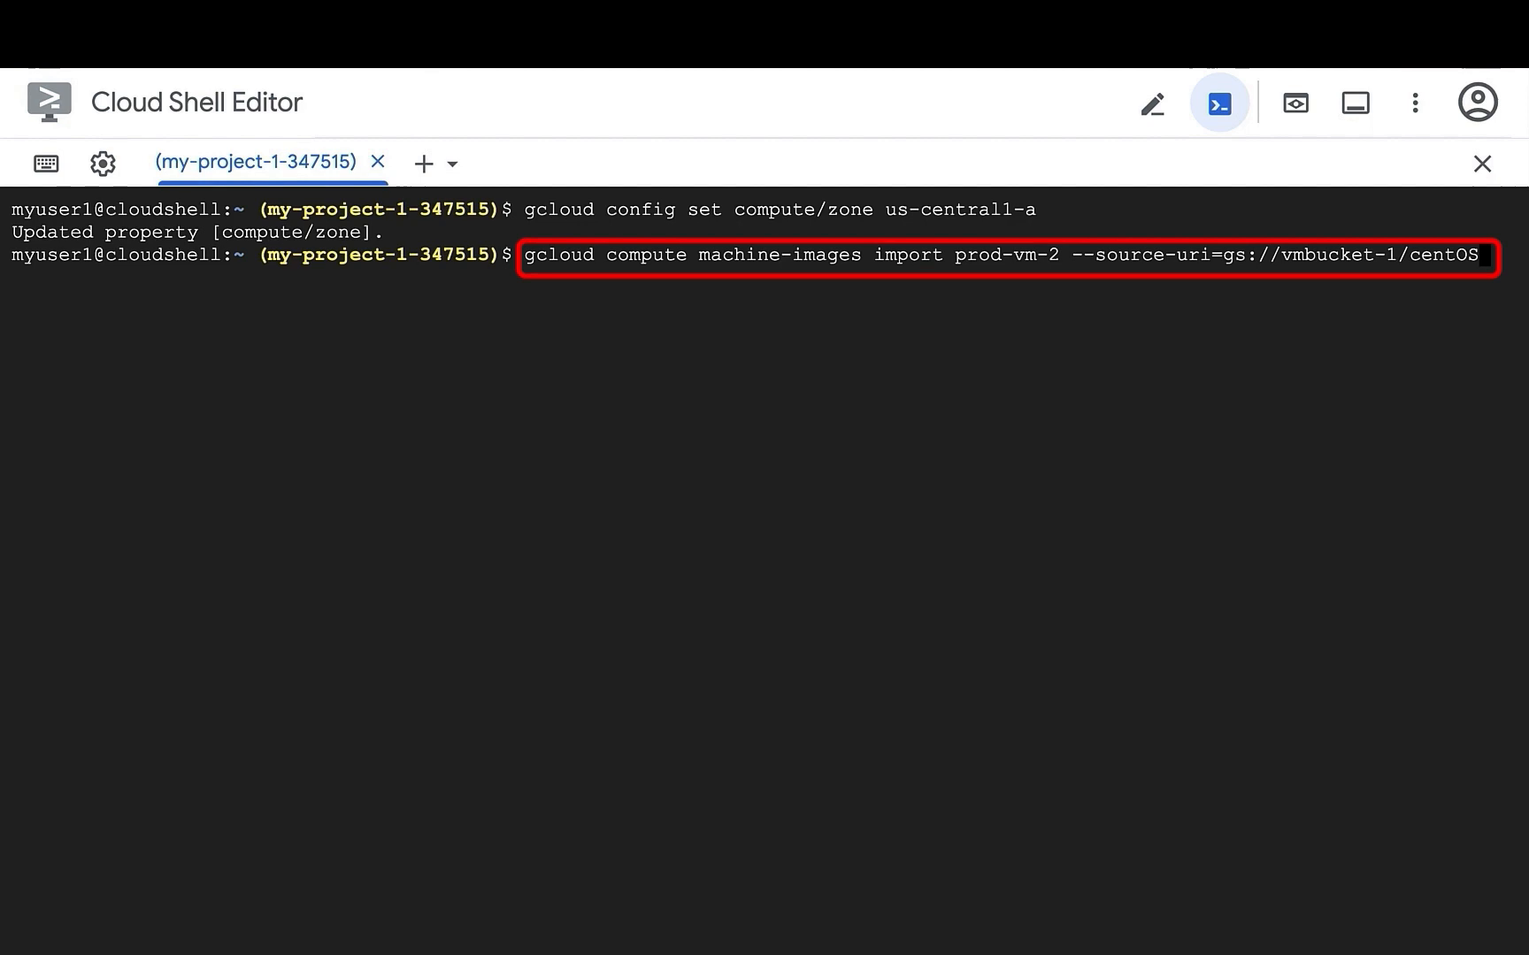
- Run gcloud compute machine-images import prod-vm-image from gs://vmbucket-1/centOS with BYOL, project, zone and UEFI flags
text(gcloud compute machine-images import prod-vm-image \)
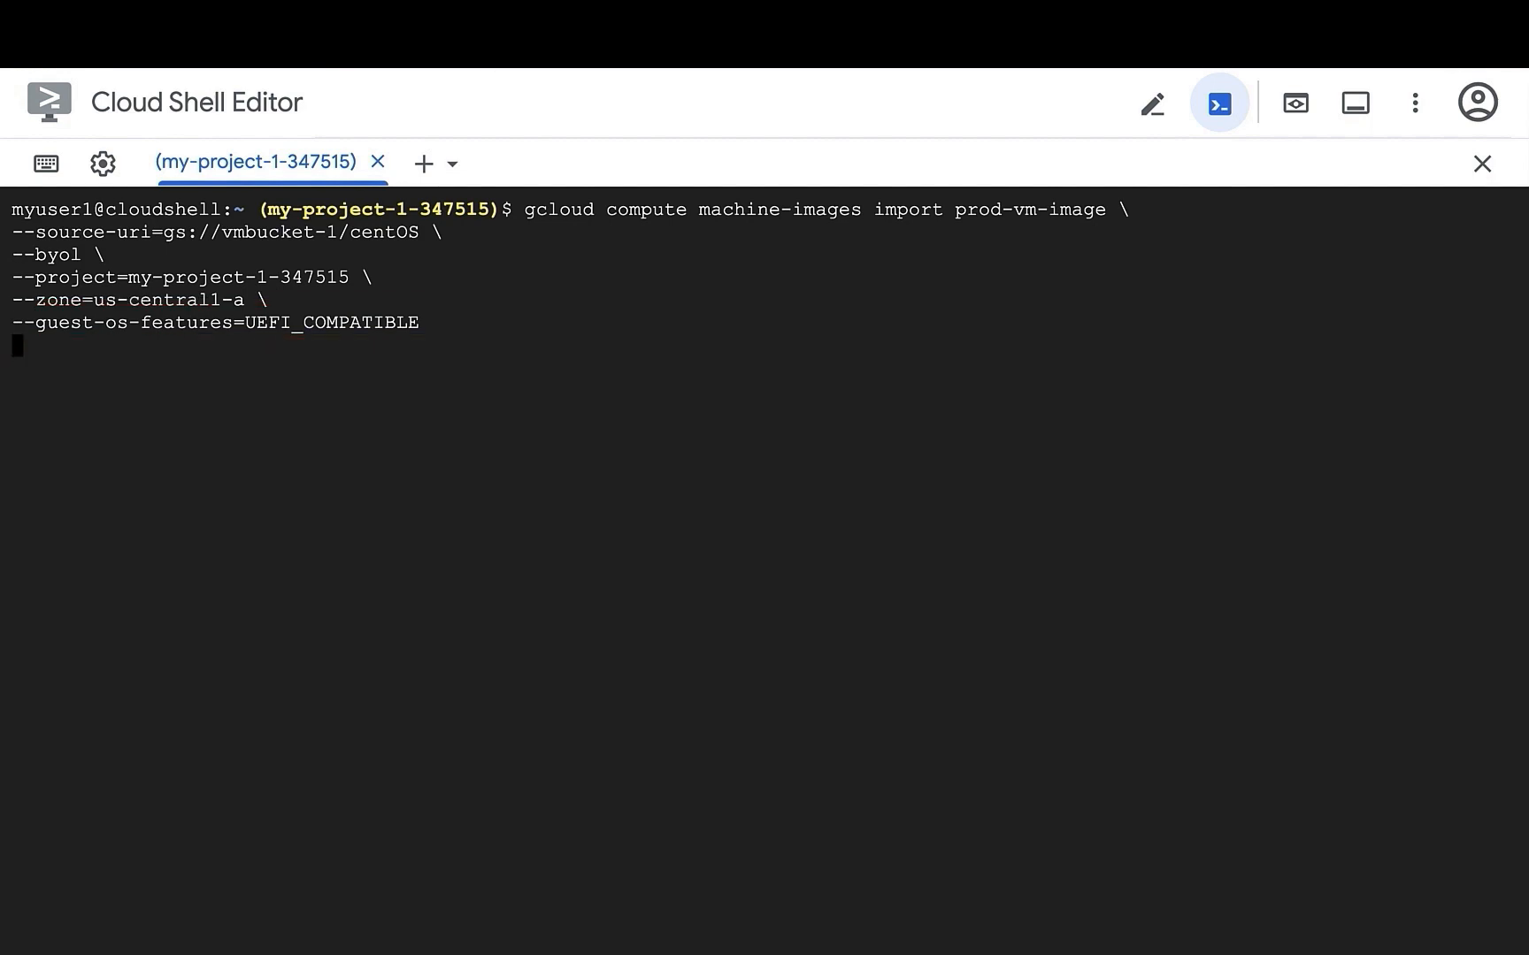
mouse_move(395, 195)
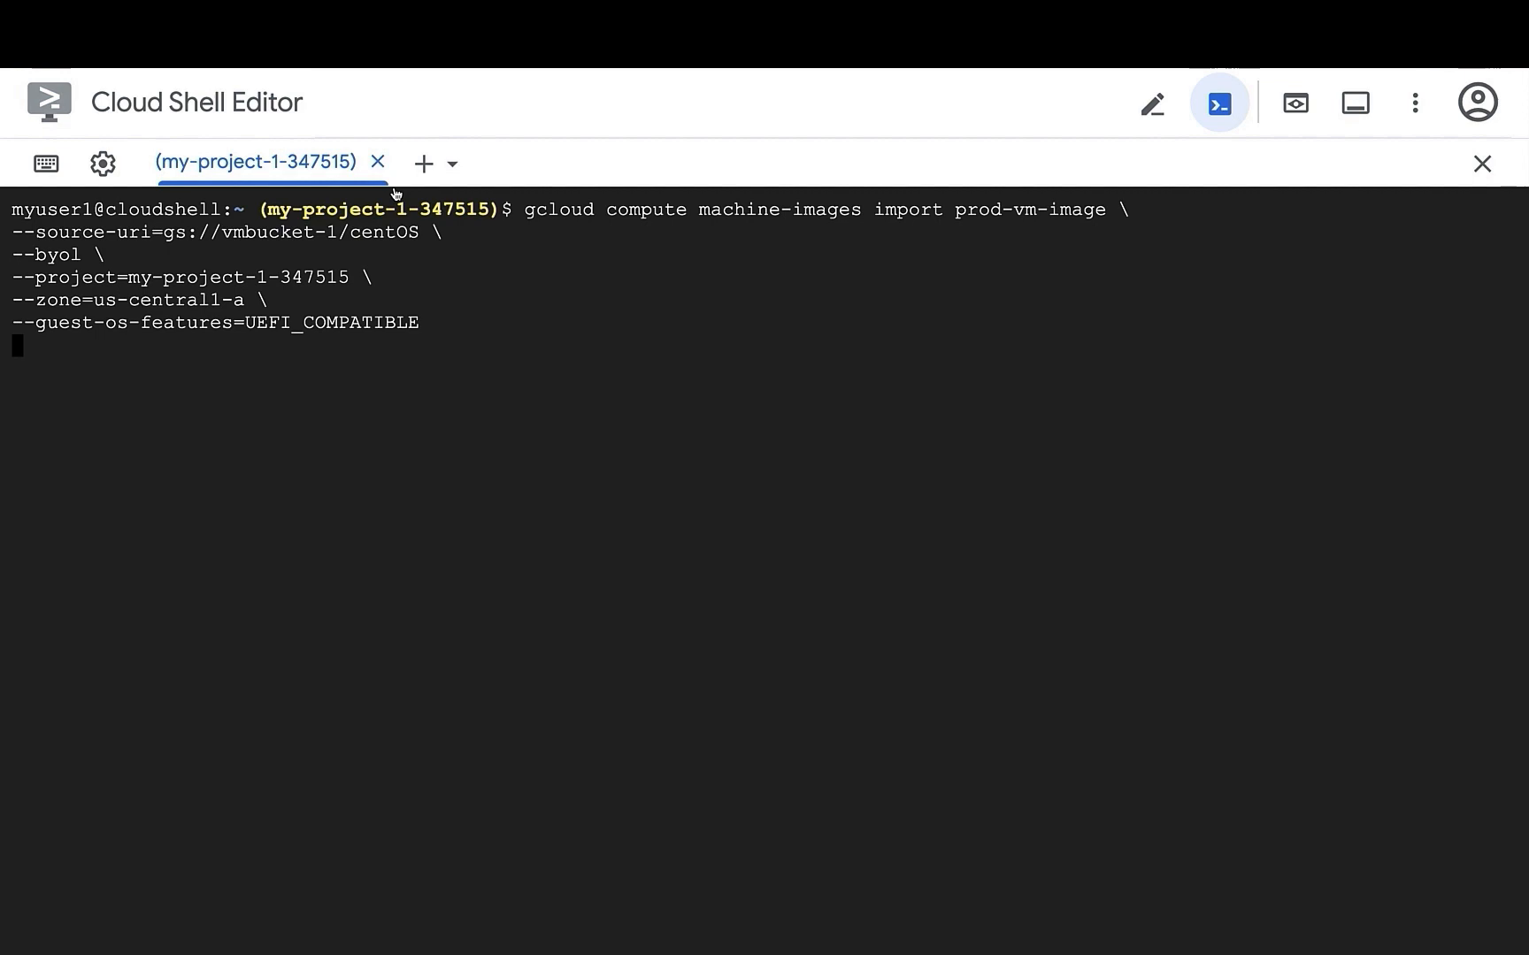
key(Return)
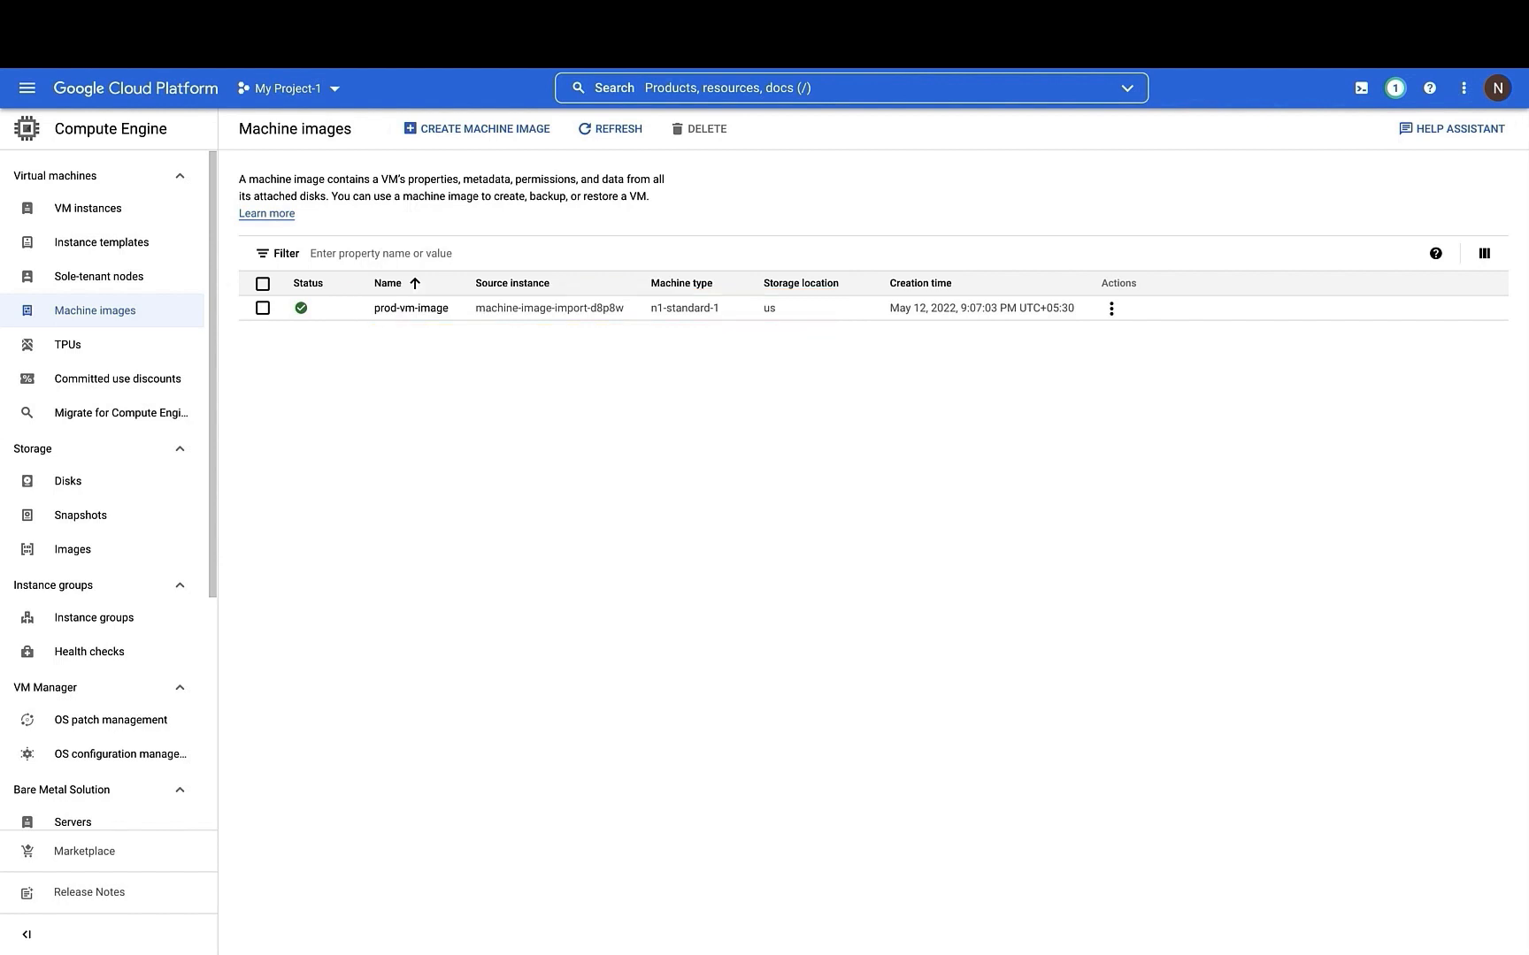
- Go to the Images list under Compute Engine Storage after confirming prod-vm-image is ready
click(72, 549)
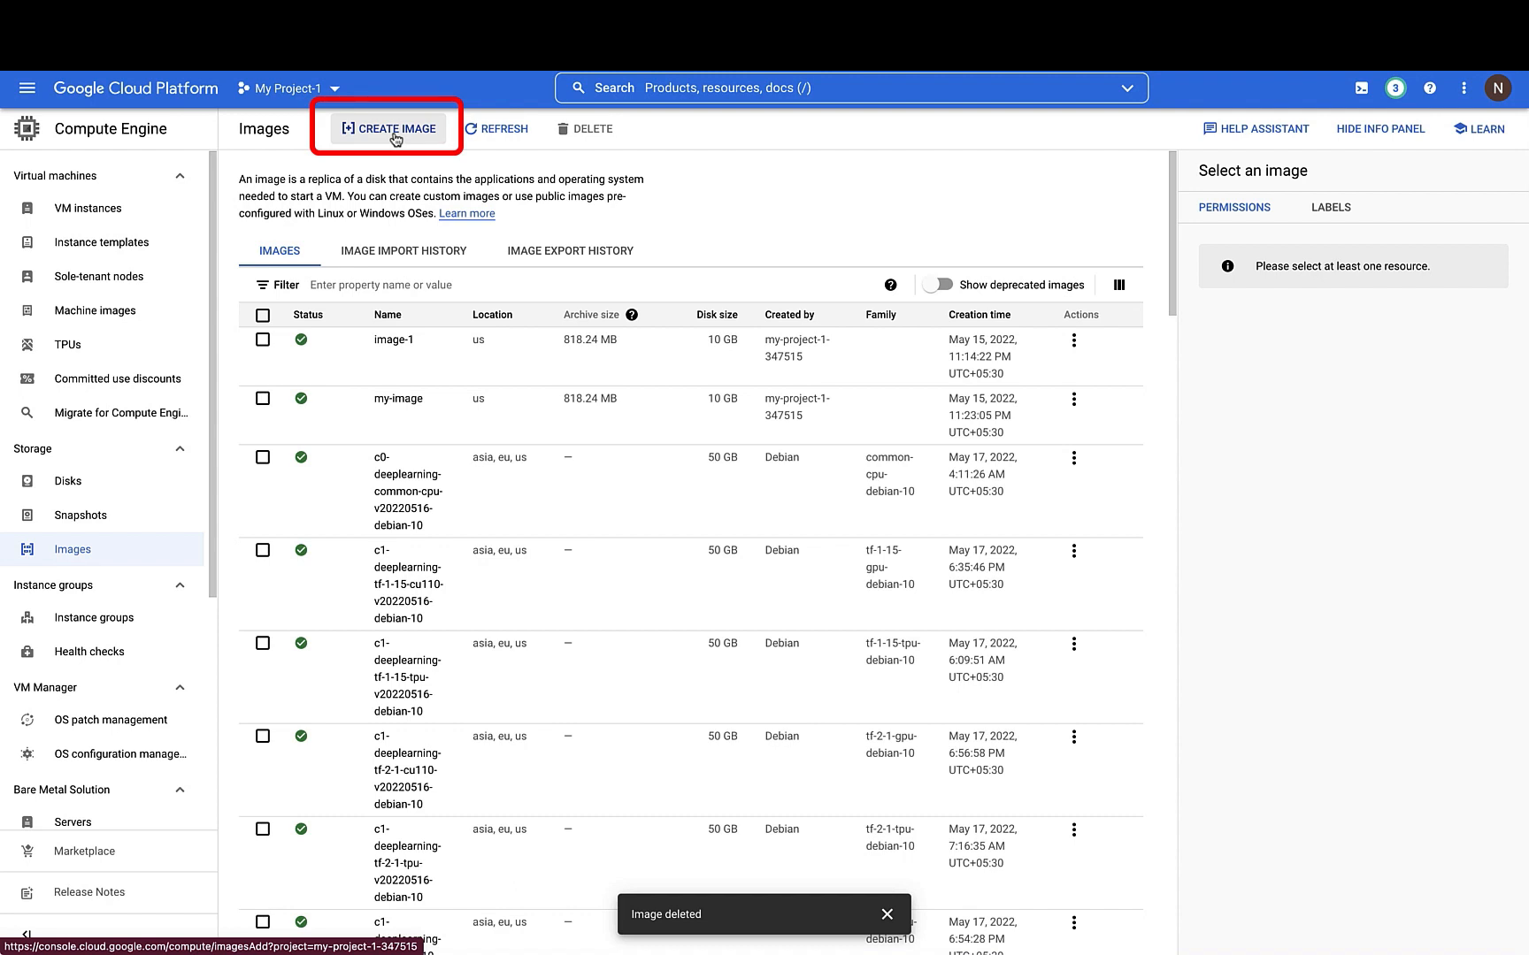
- Create image my-vm-image from virtual disk vmbucket-1/my-image-1.vmdk as CentOS 7 and view its import history
click(386, 128)
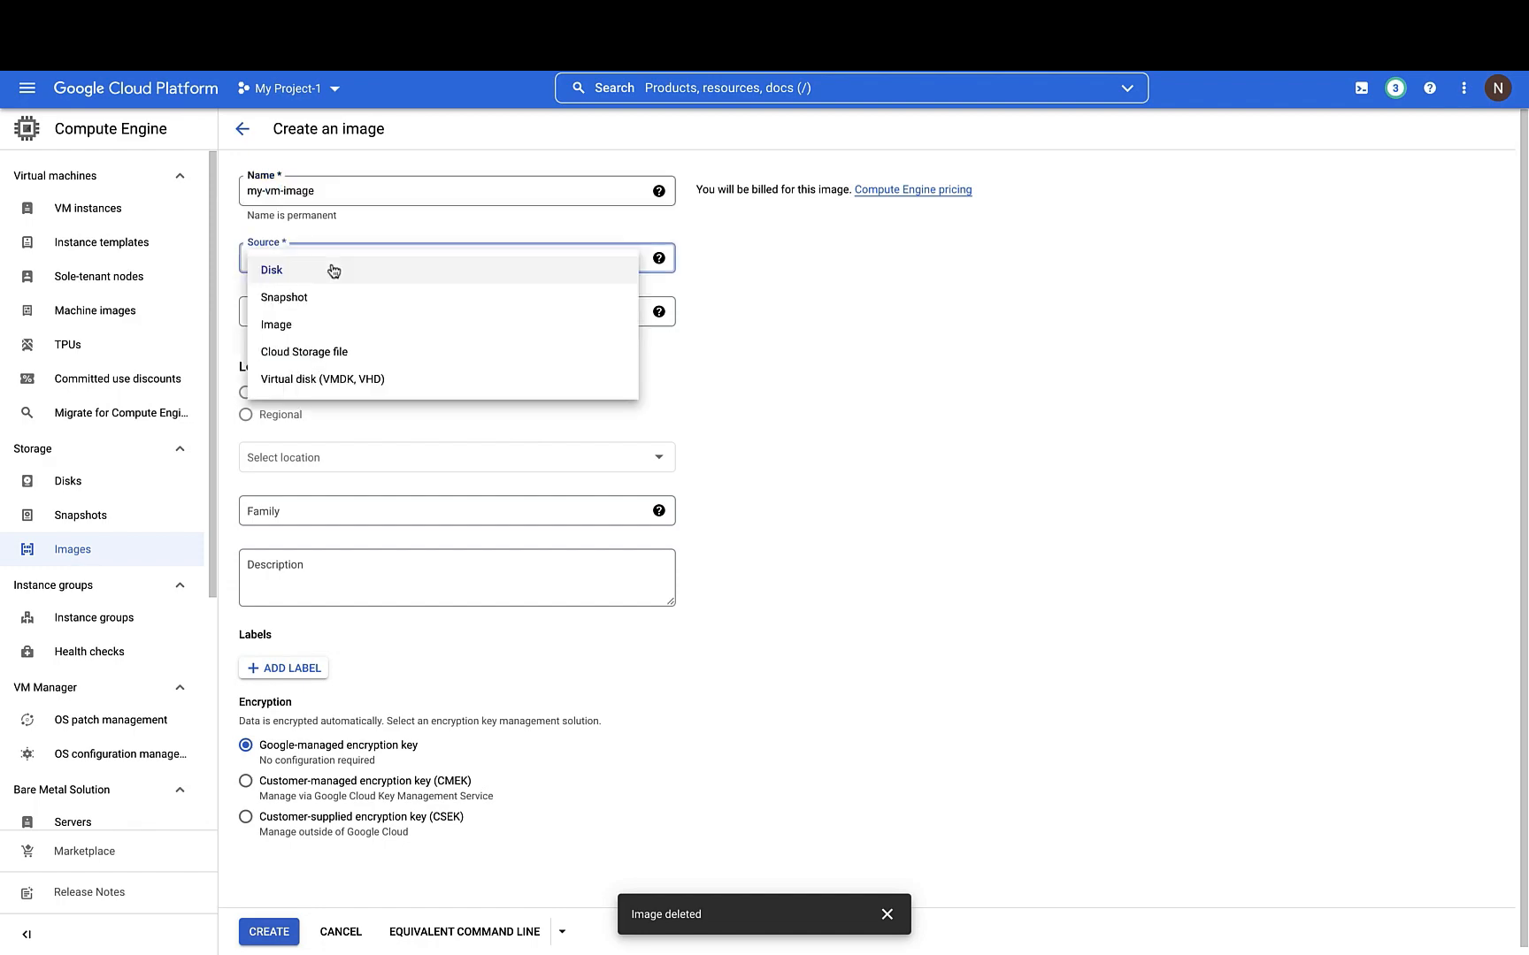
click(322, 379)
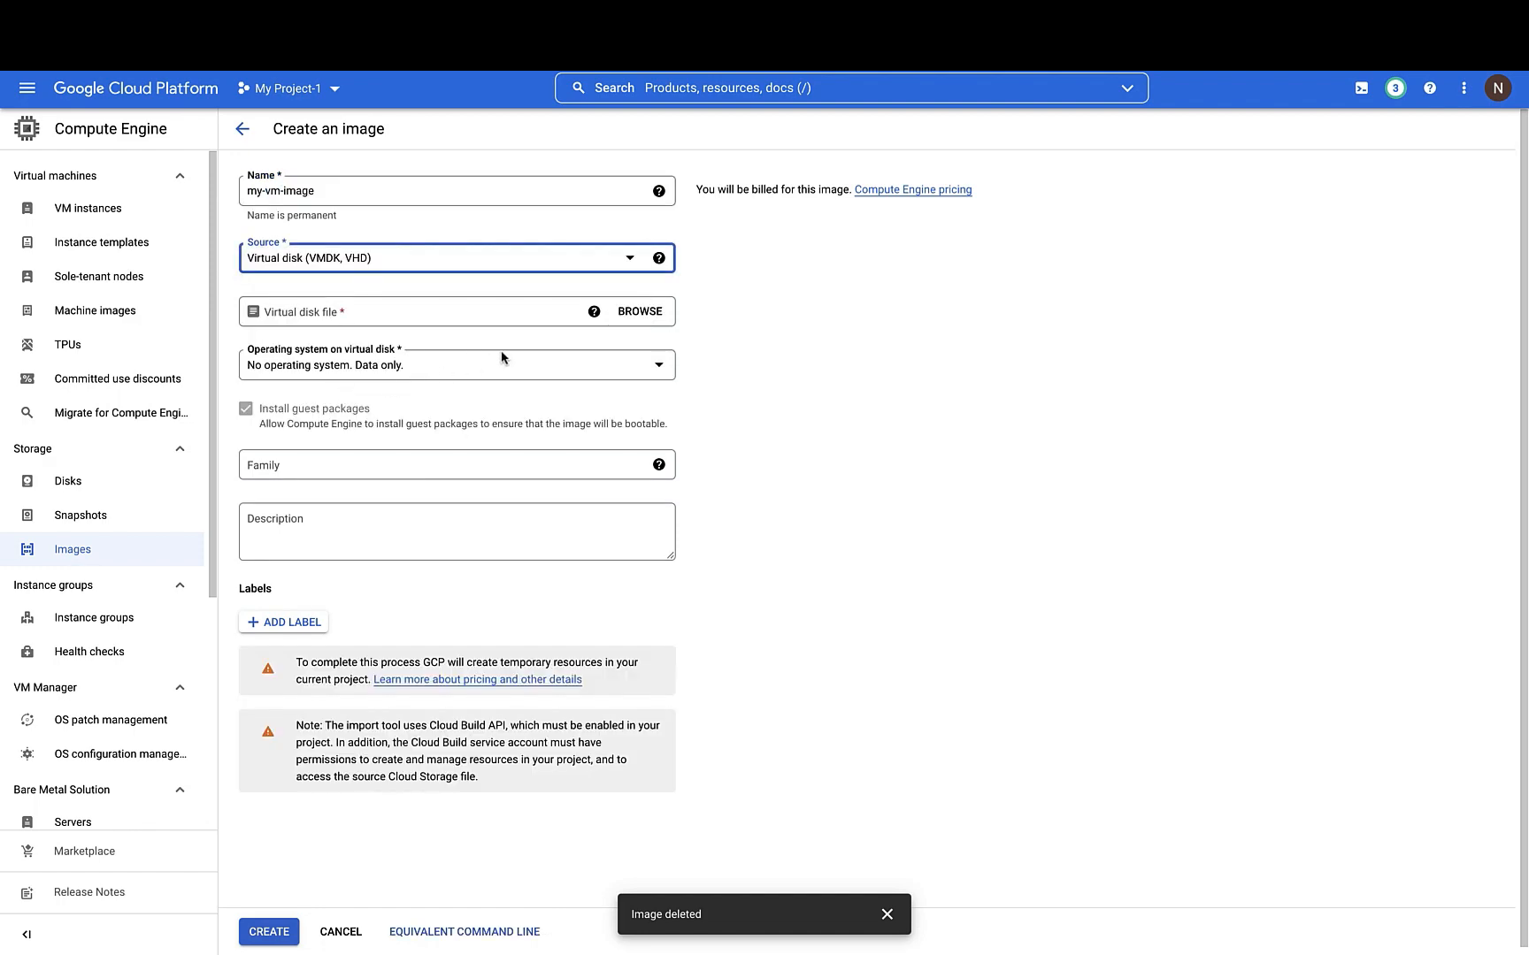
click(637, 311)
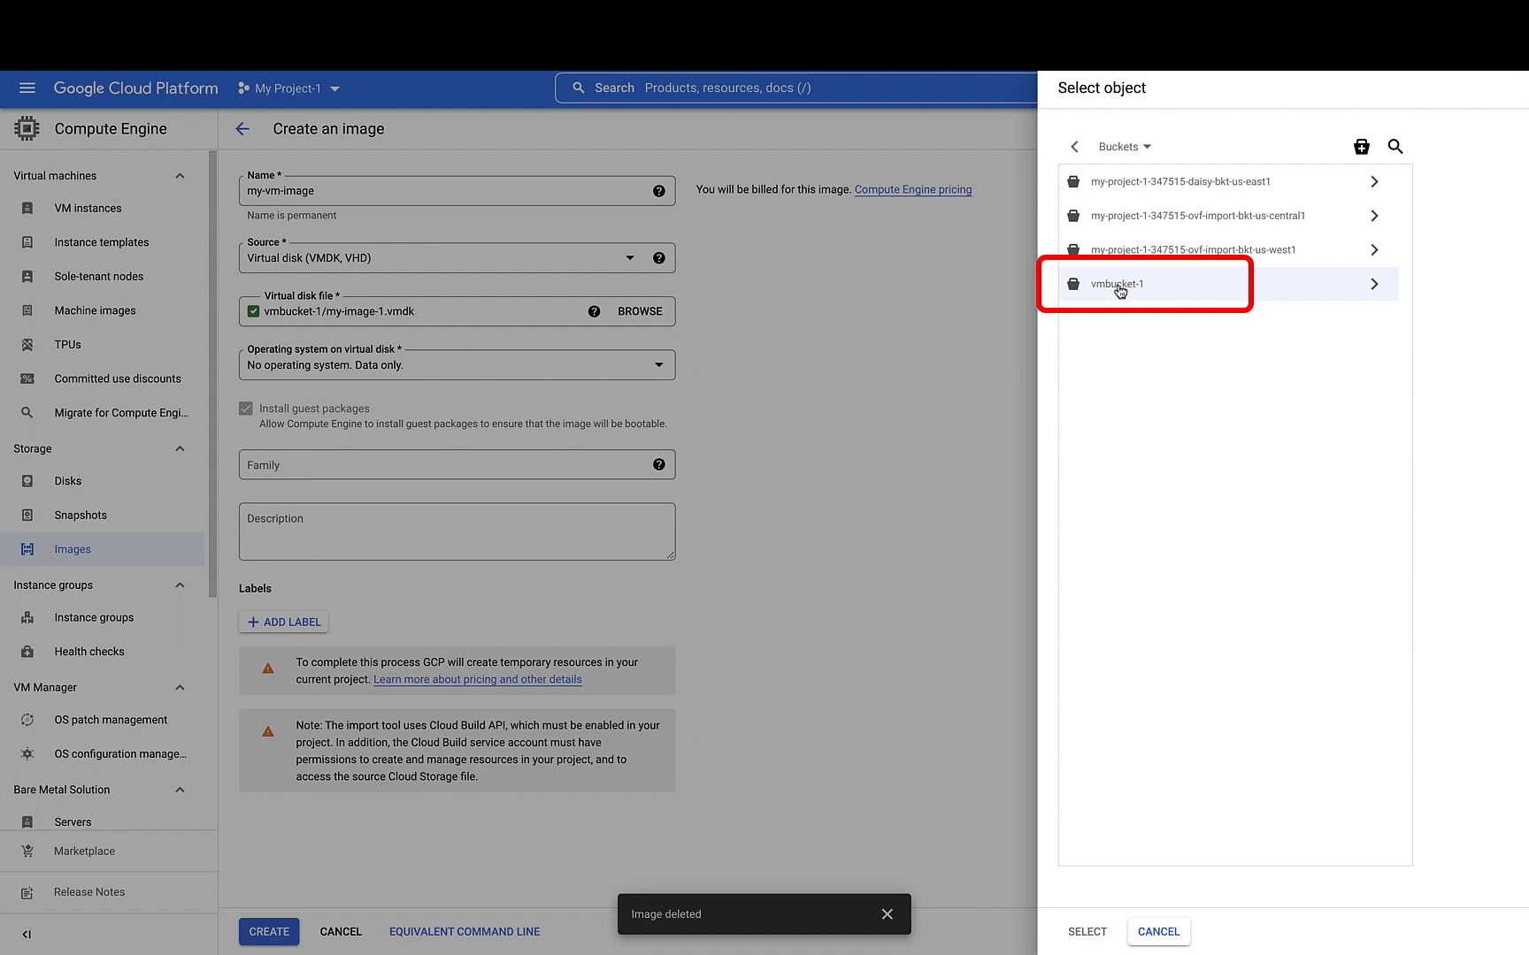
click(455, 364)
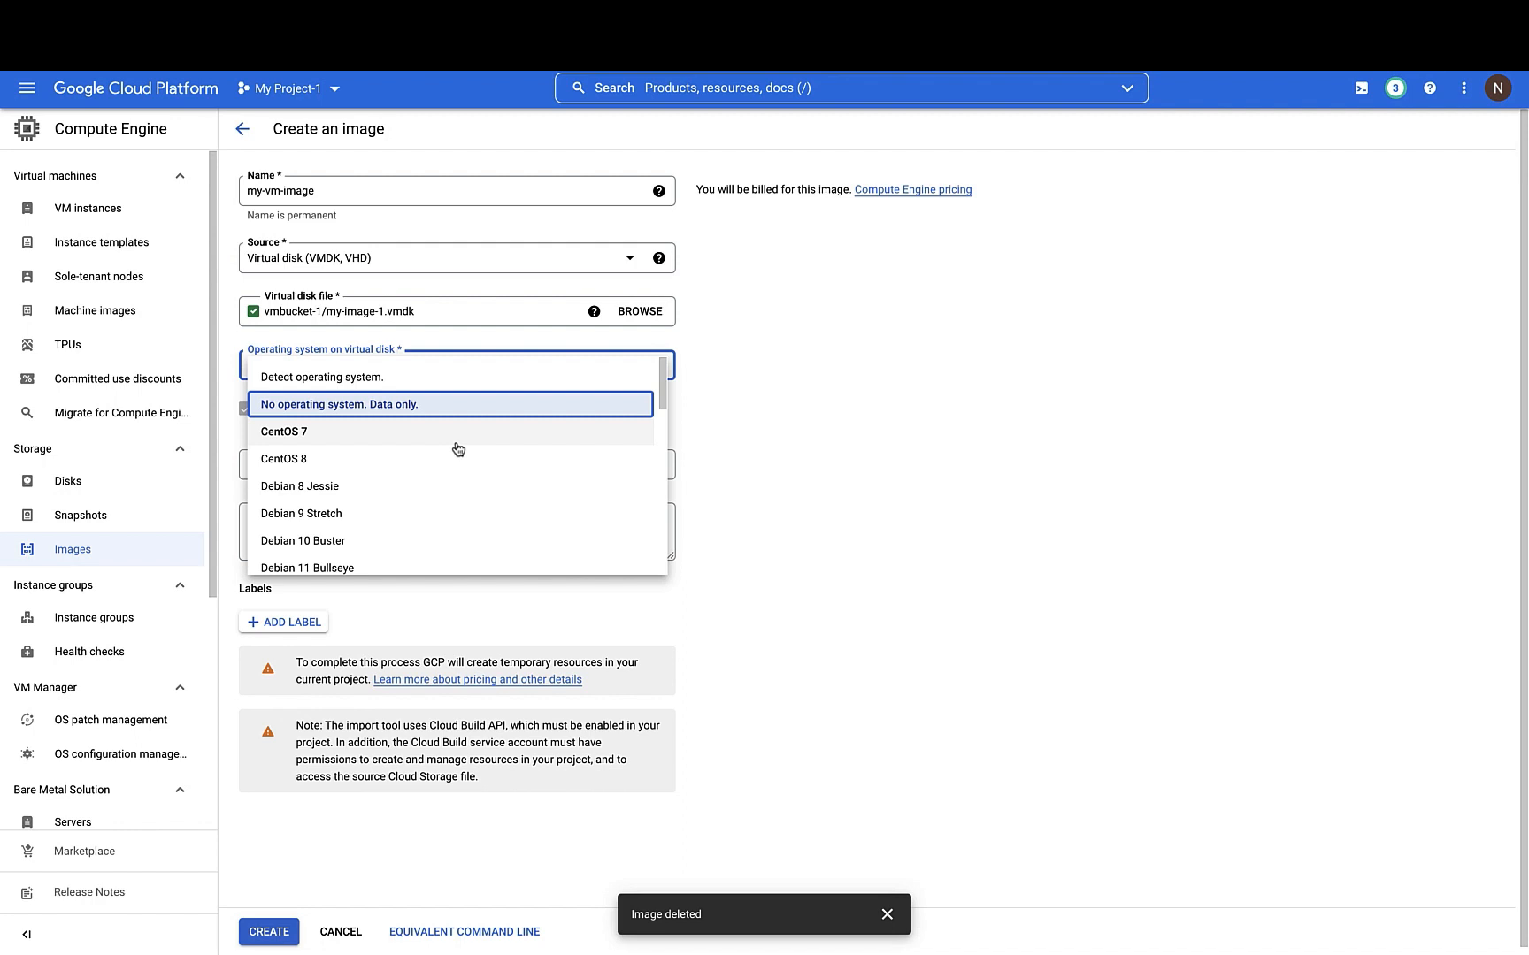
click(283, 435)
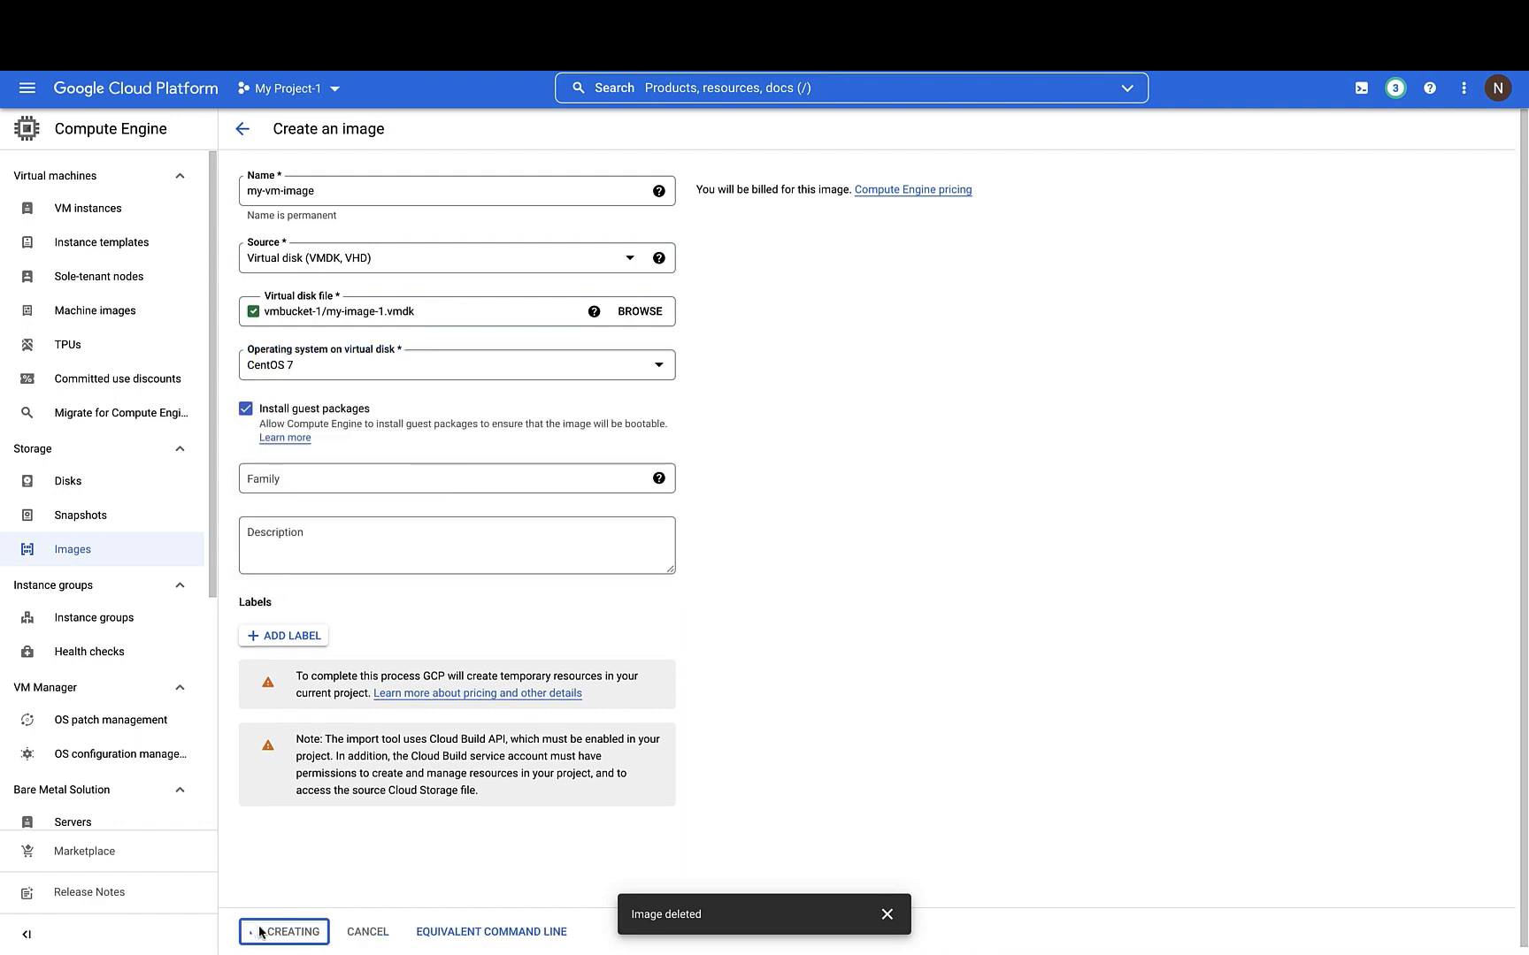
click(283, 932)
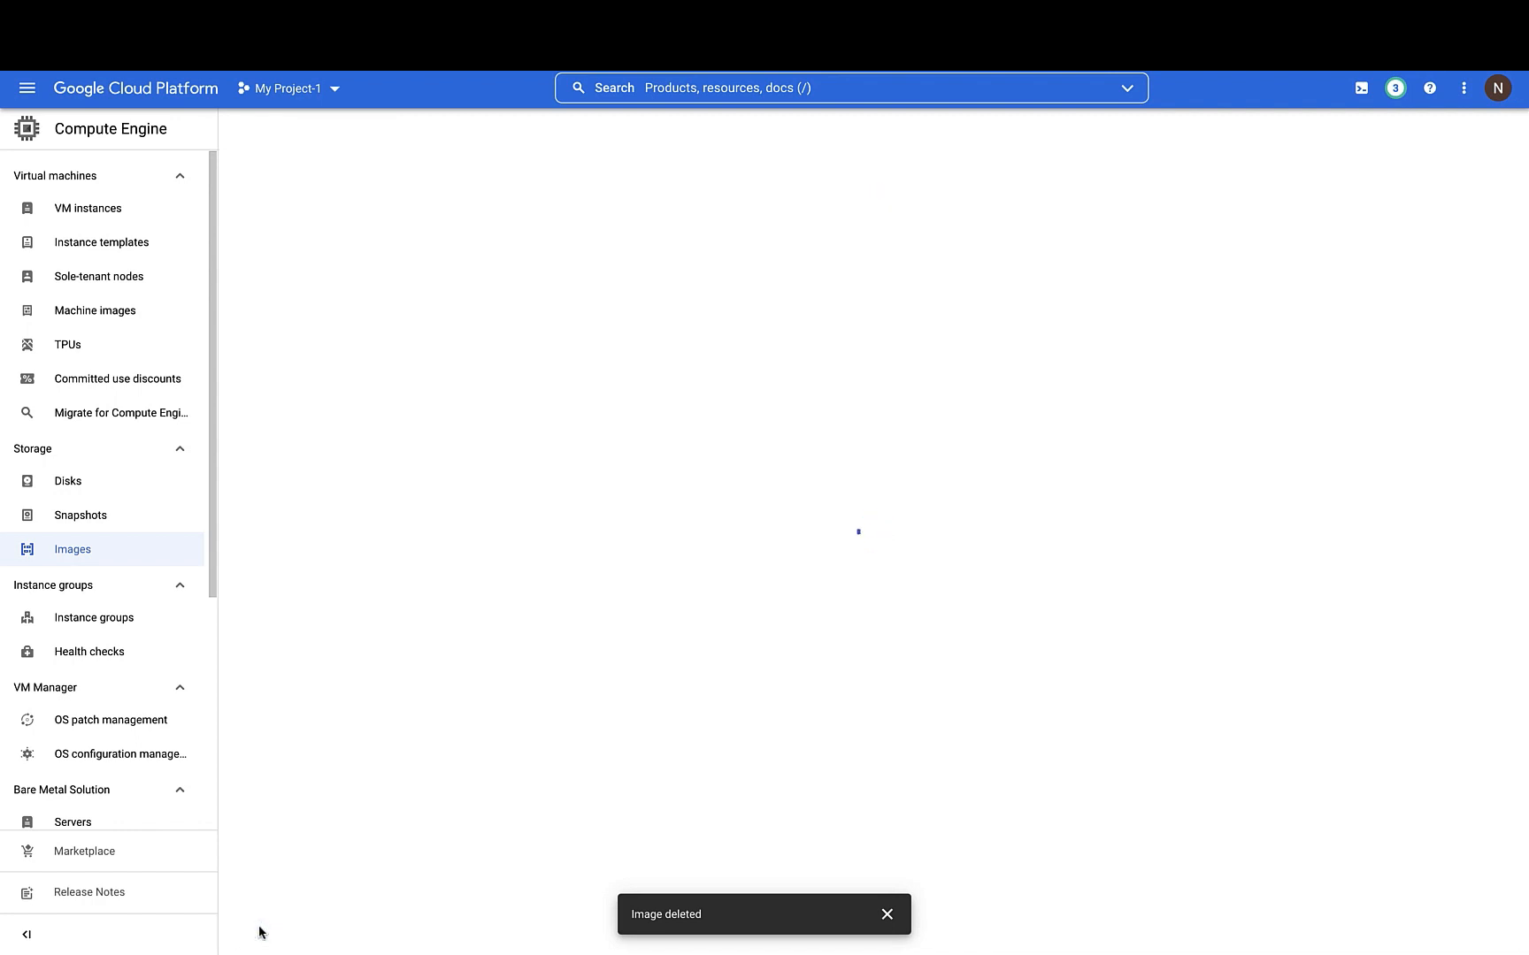
click(400, 251)
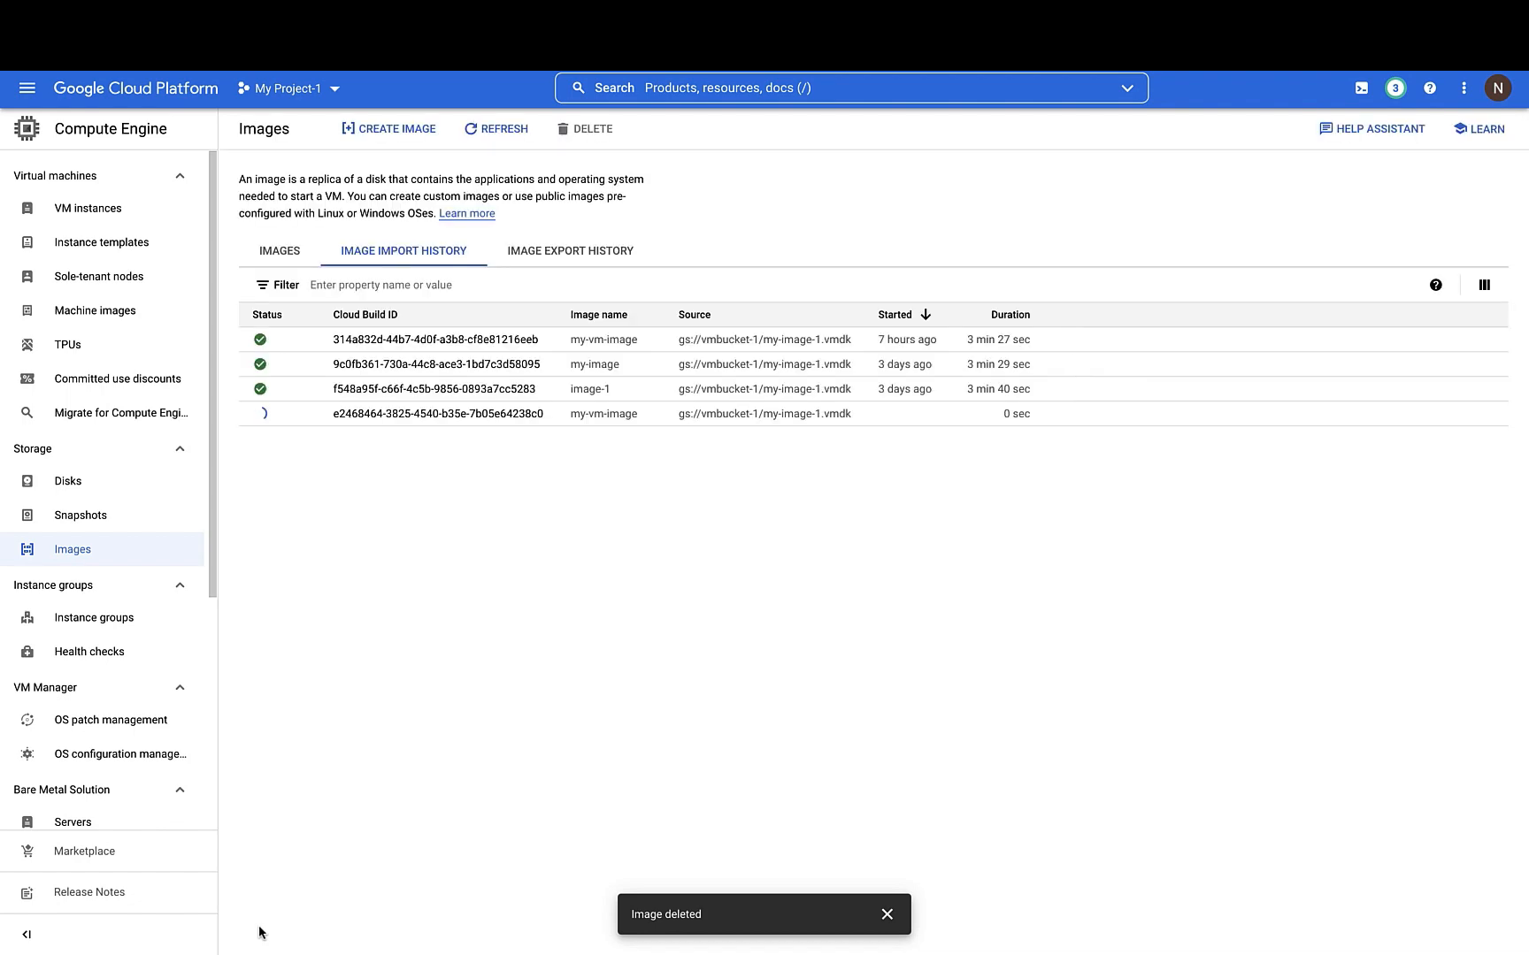